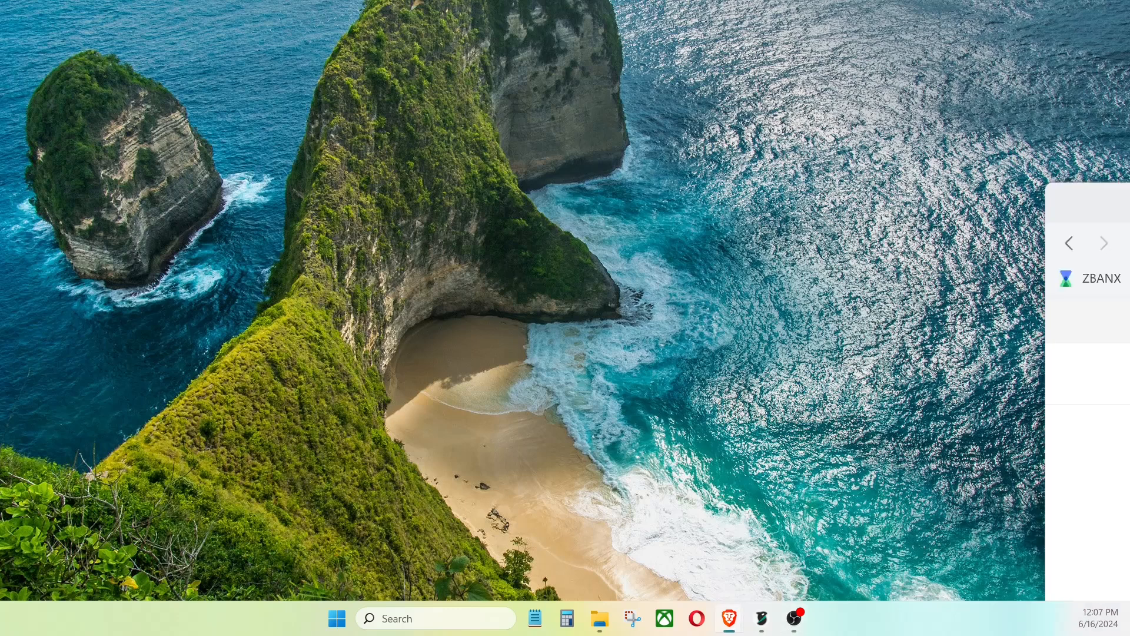
Bring the Printables model page back up full-screen and scroll through it.
click(728, 619)
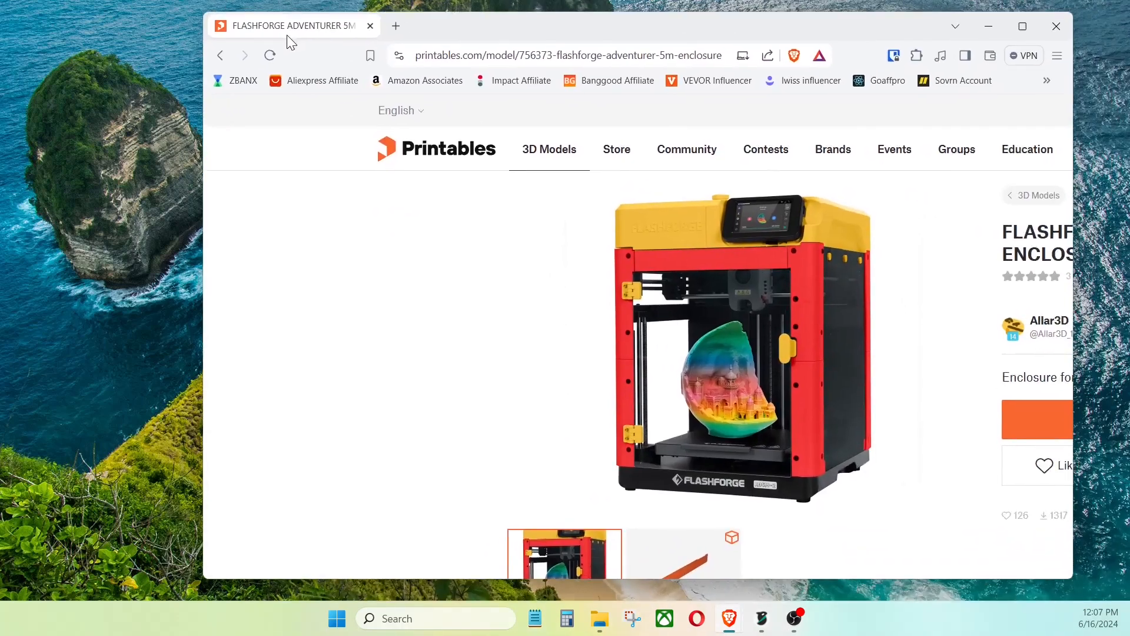
click(1023, 26)
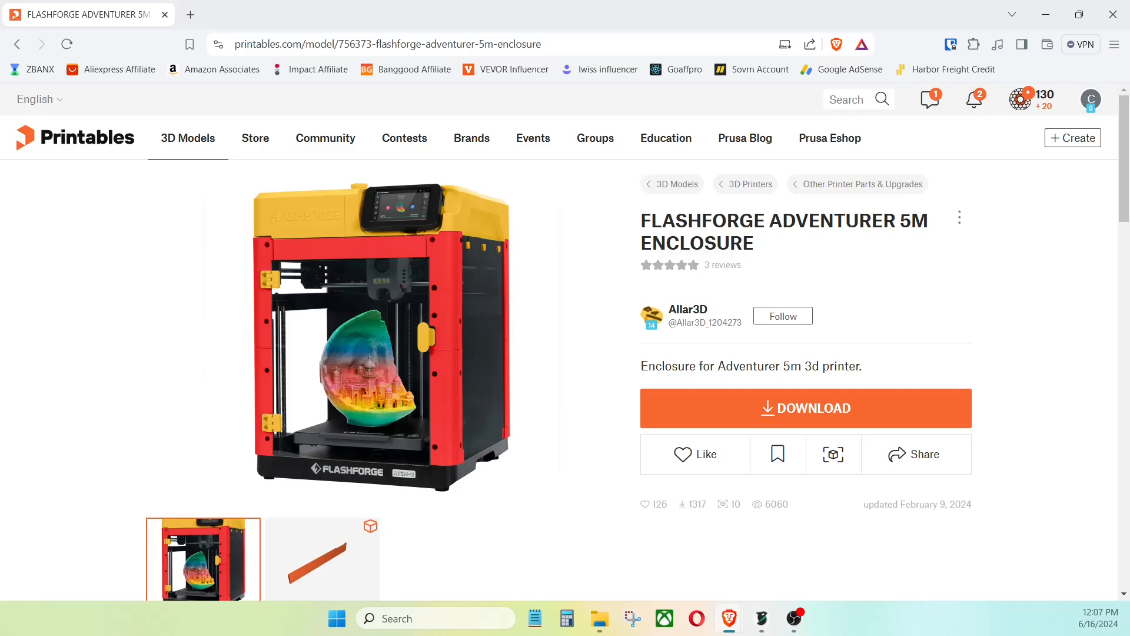
scroll(down, 3)
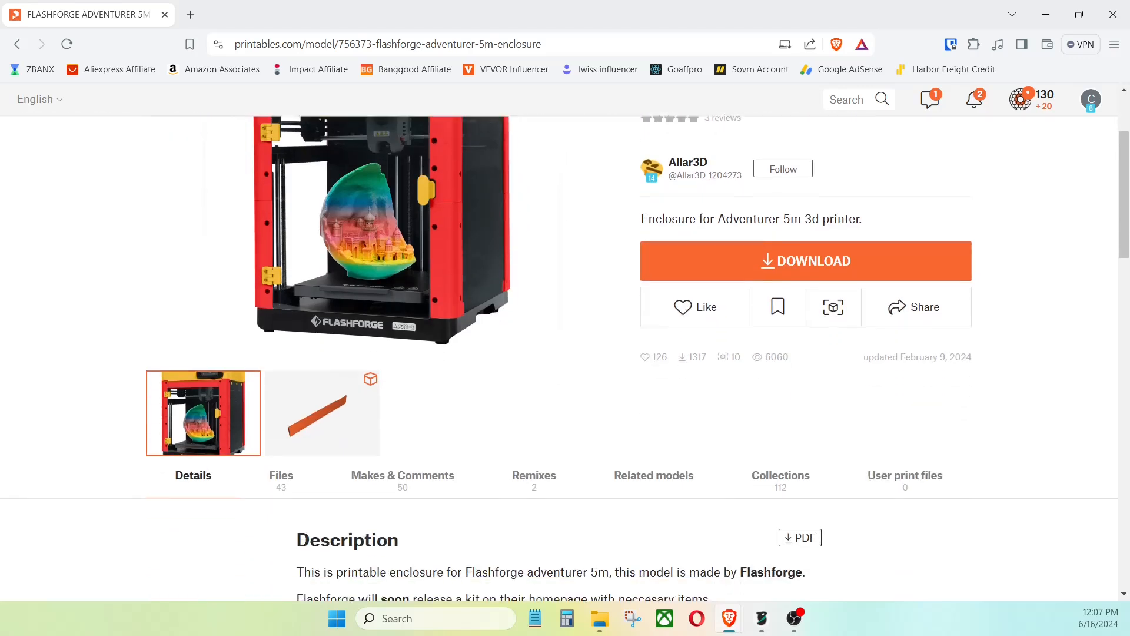
scroll(down, 3)
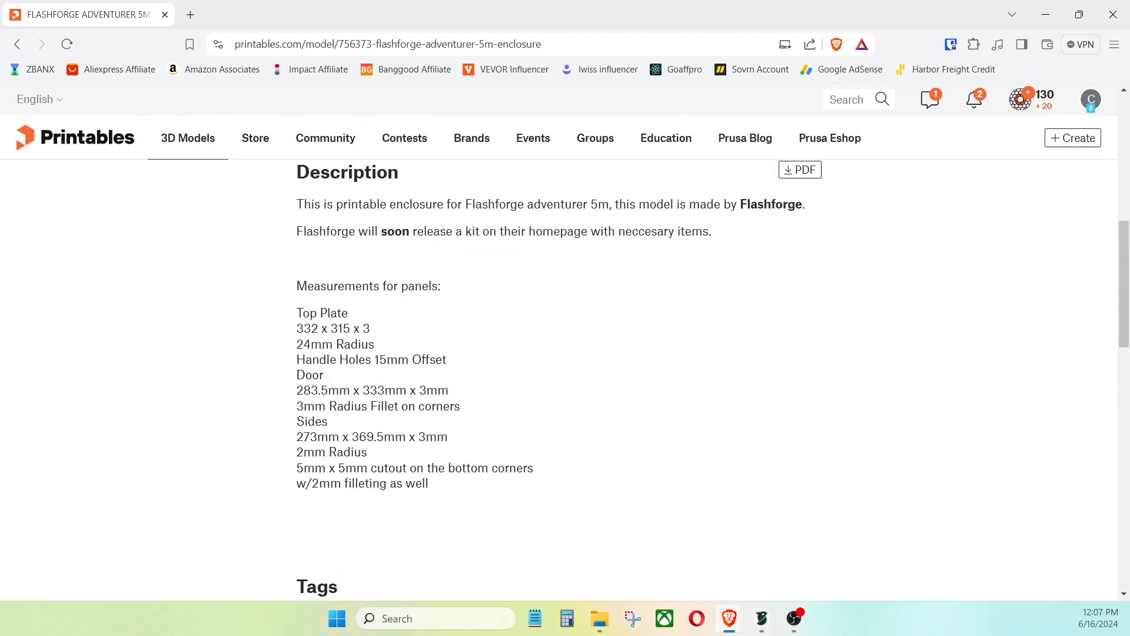
scroll(down, 3)
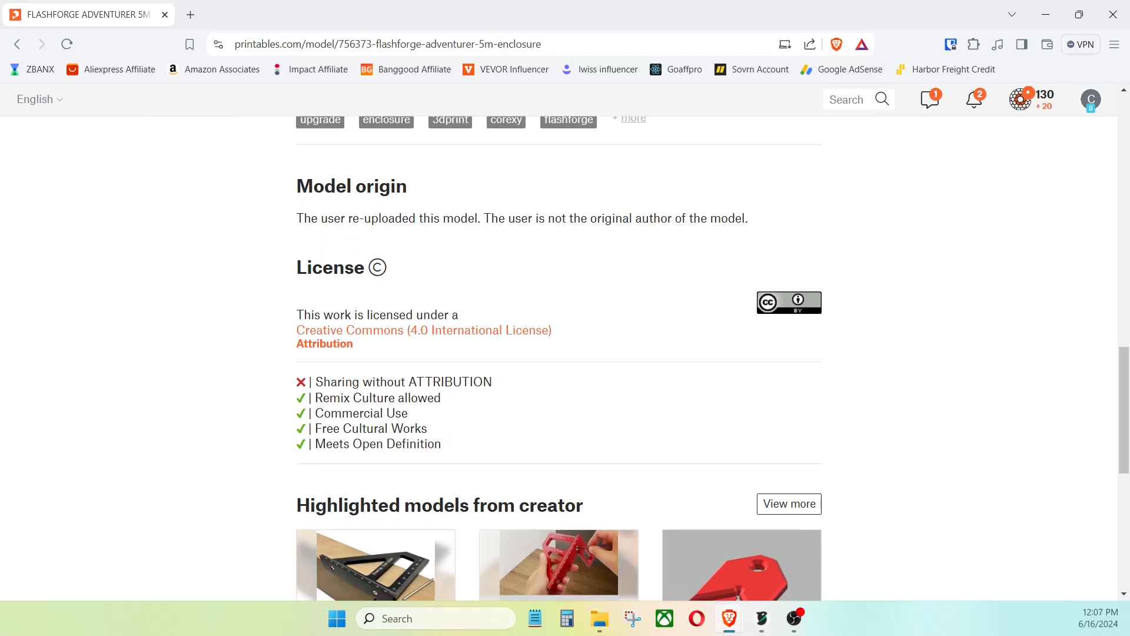
scroll(down, 3)
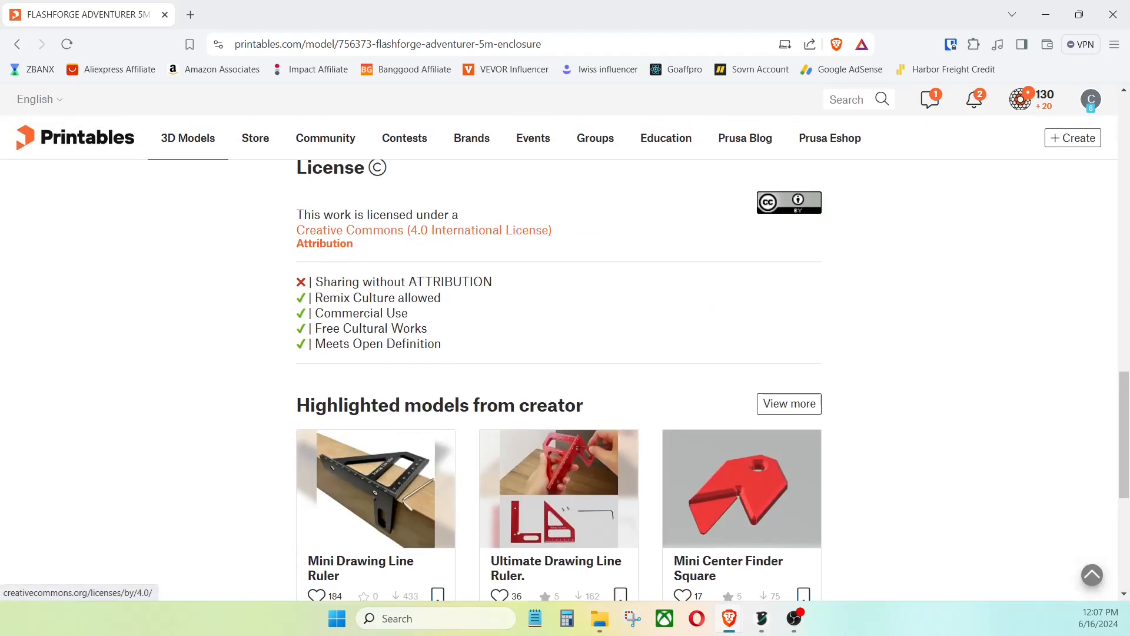
scroll(up, 3)
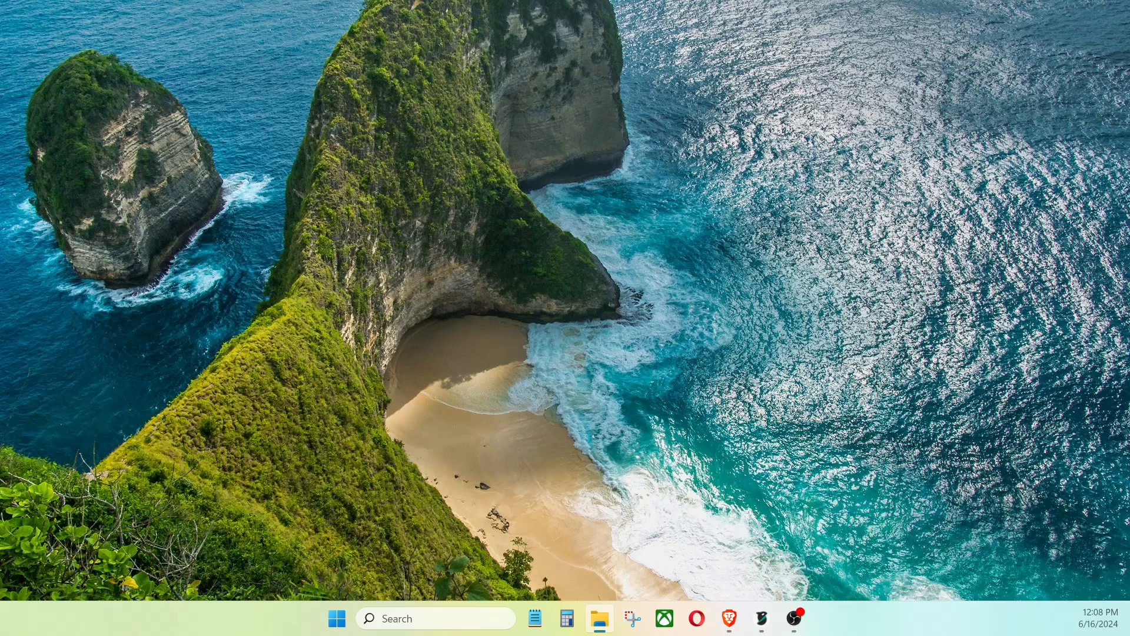
Browse the STL Files subfolder and return to the ad5m enclosure files folder.
click(599, 618)
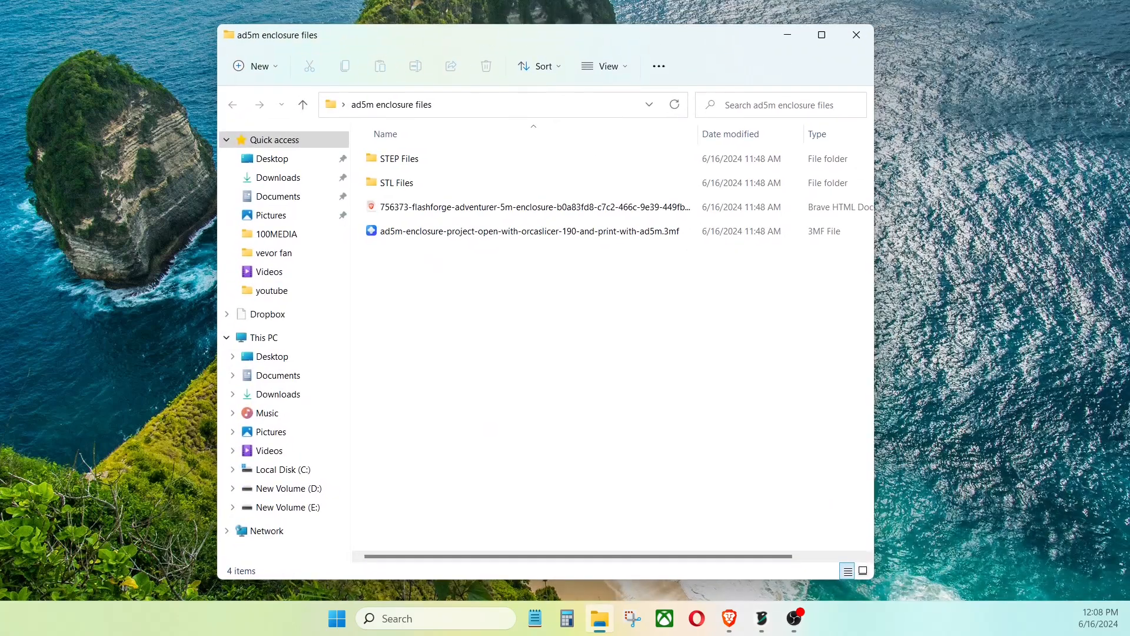
click(401, 158)
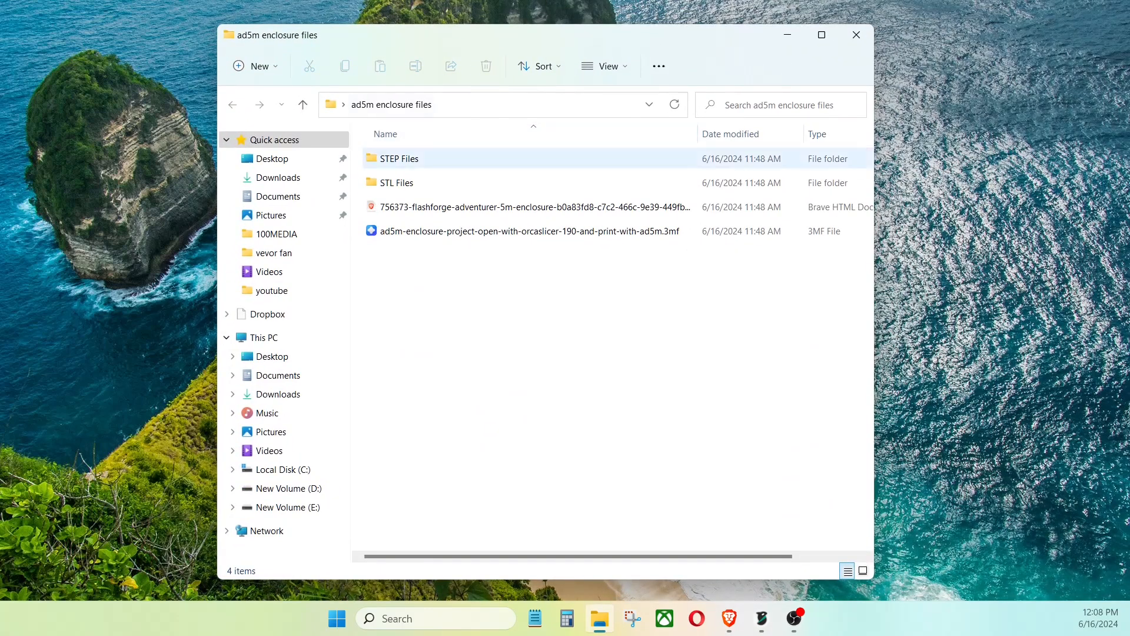
double_click(398, 158)
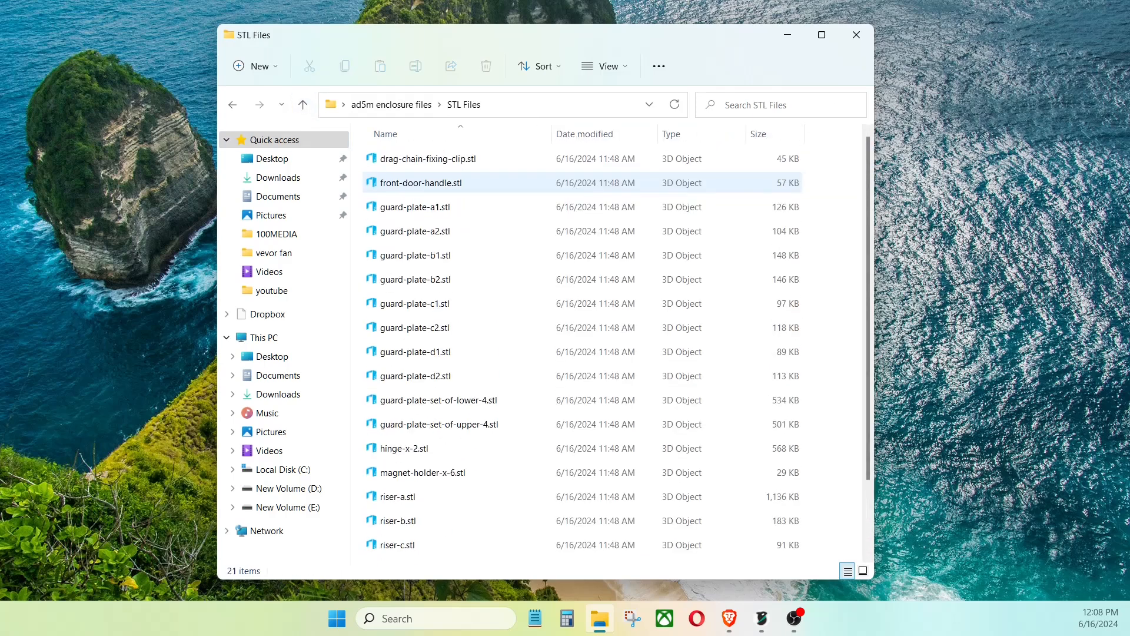
click(303, 105)
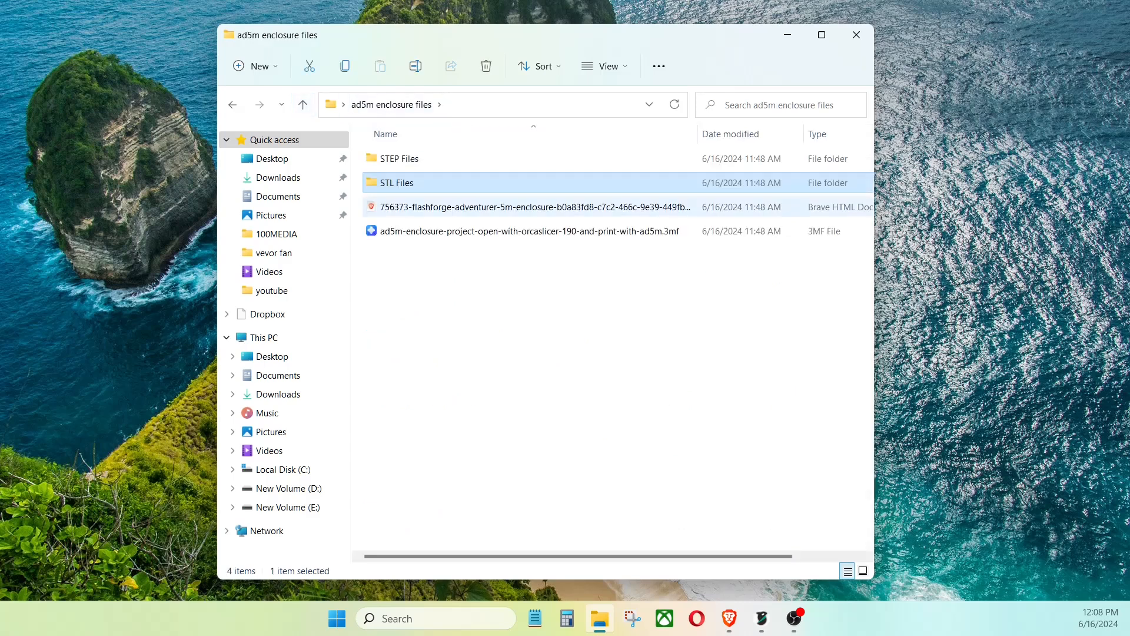
mouse_move(533, 207)
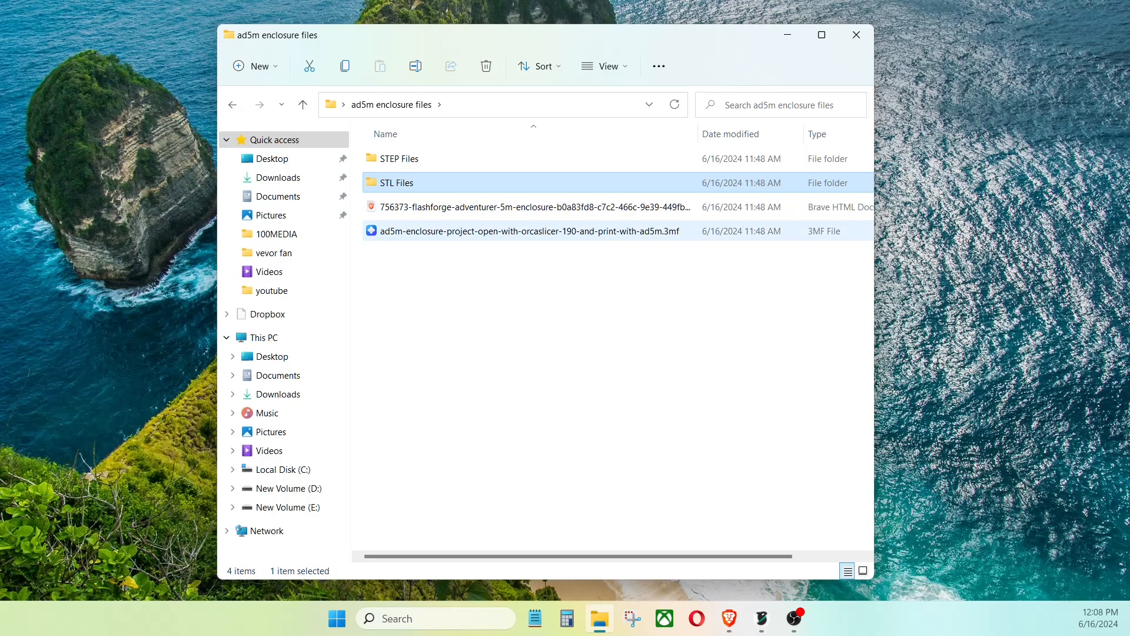
mouse_move(527, 231)
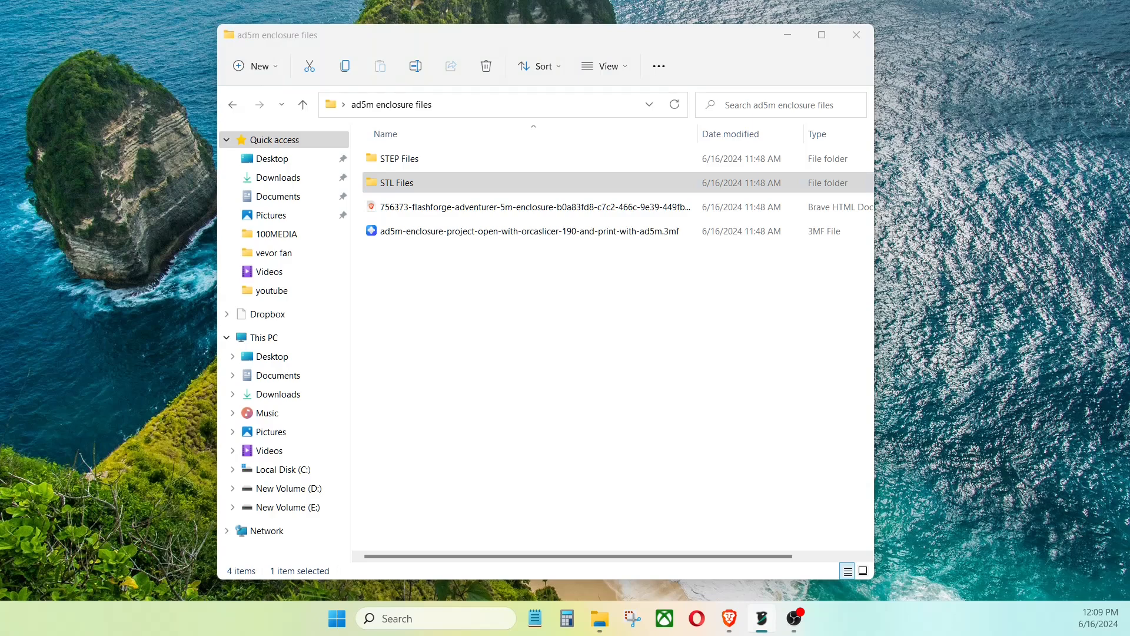
Maximize OrcaSlicer, make Plate 3 active and scroll through all nine part plates.
double_click(526, 231)
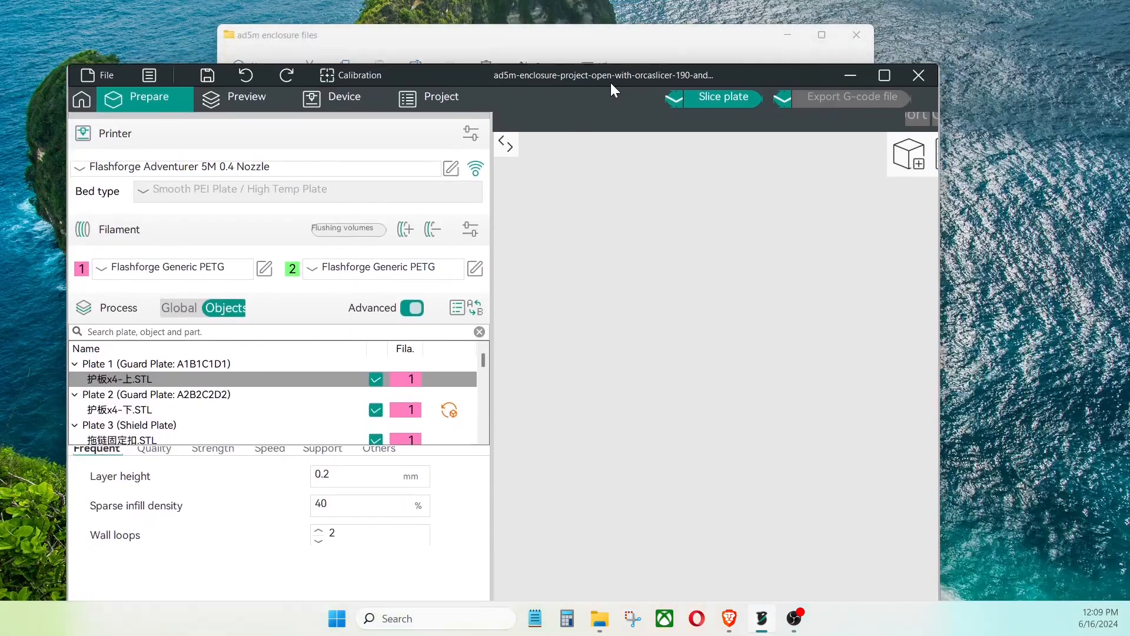
click(884, 75)
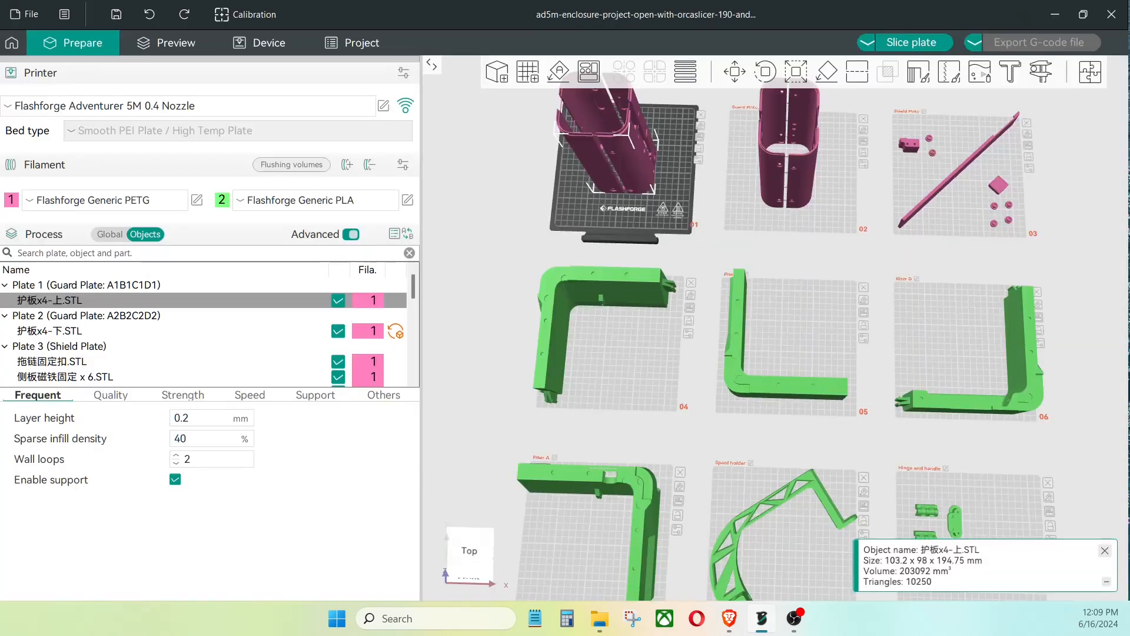
scroll(down, 3)
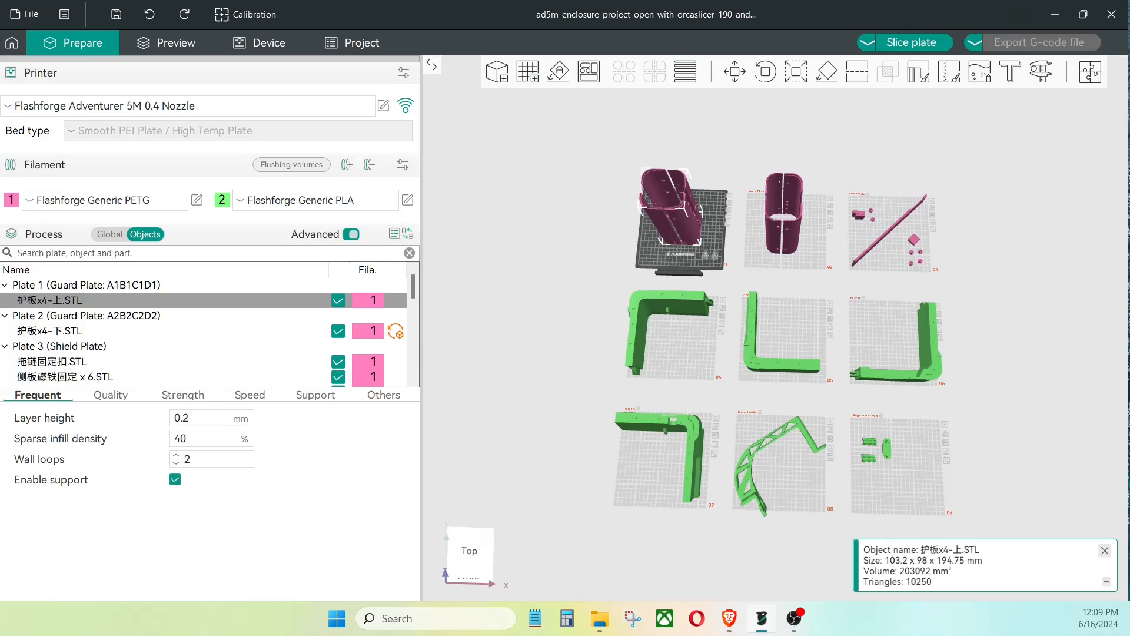
click(58, 346)
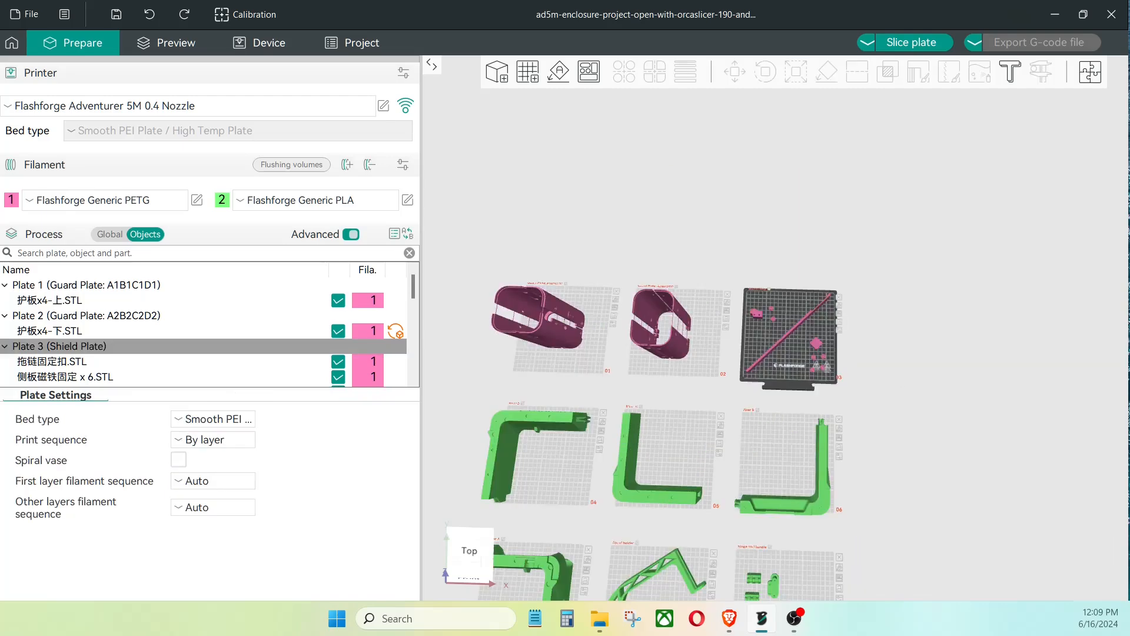
scroll(down, 3)
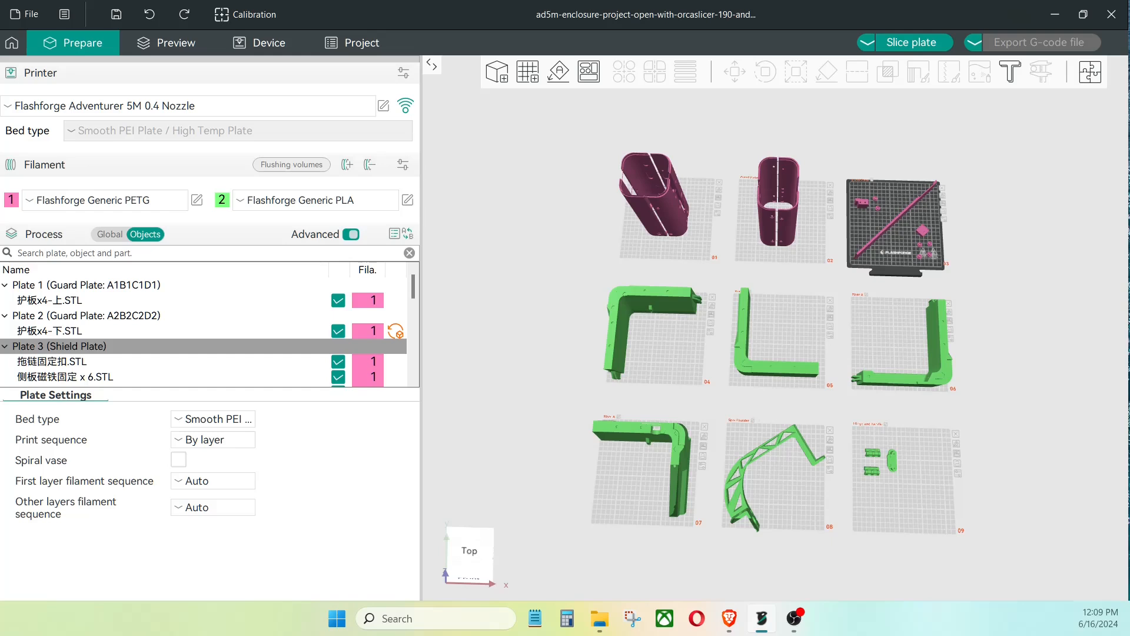
scroll(down, 3)
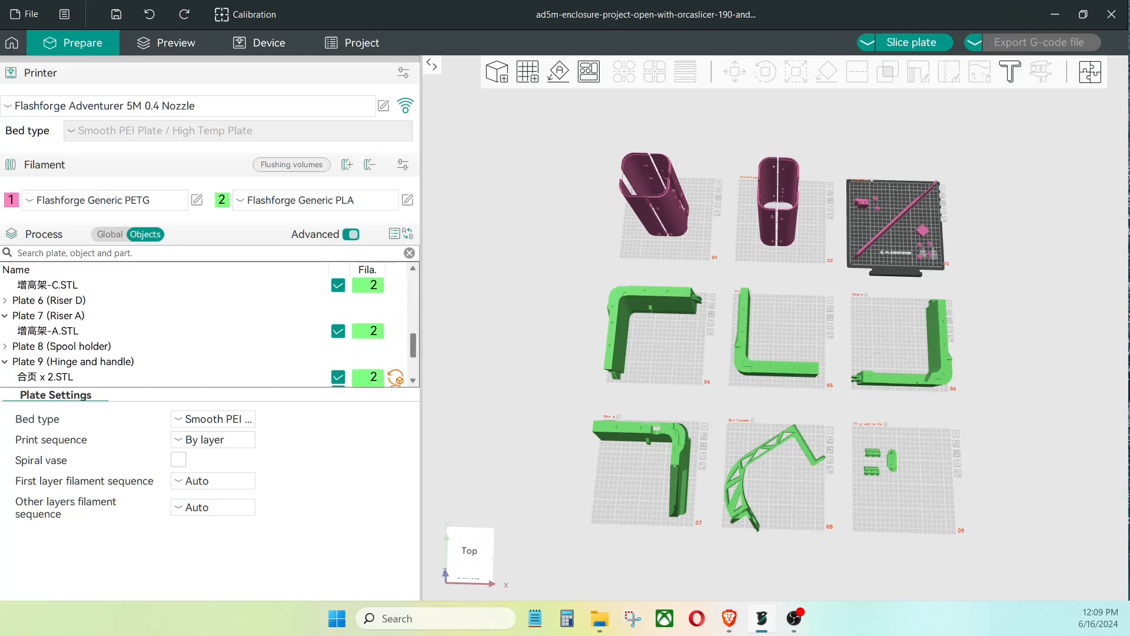
scroll(up, 3)
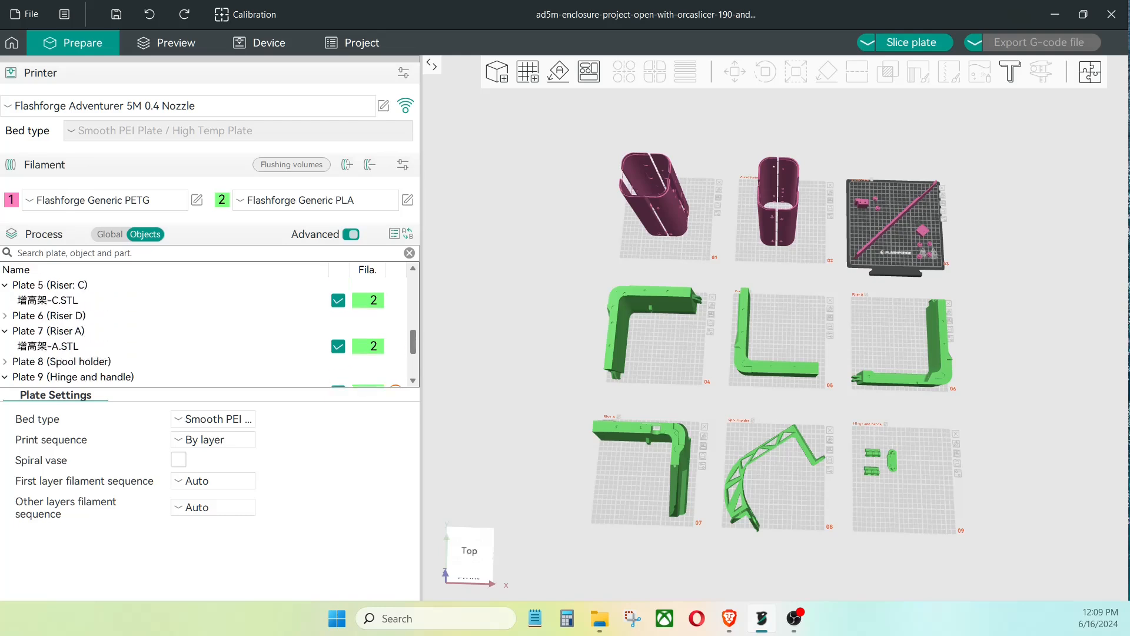
scroll(up, 3)
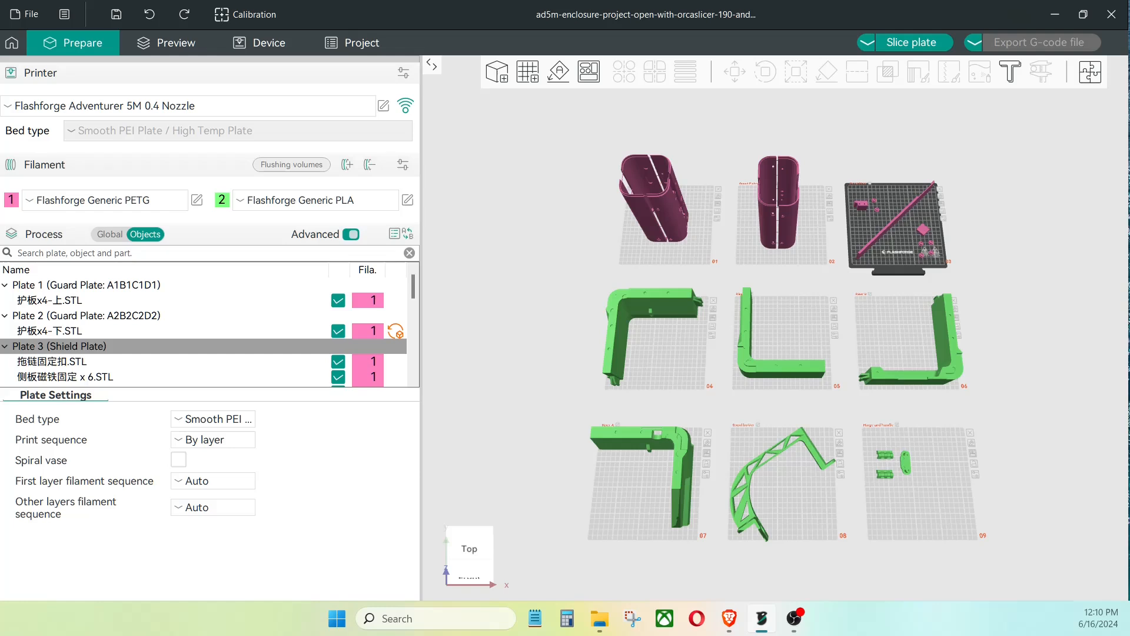
Switch the Process panel to Global to show the 0.20mm Standard AD5M quality settings.
scroll(down, 3)
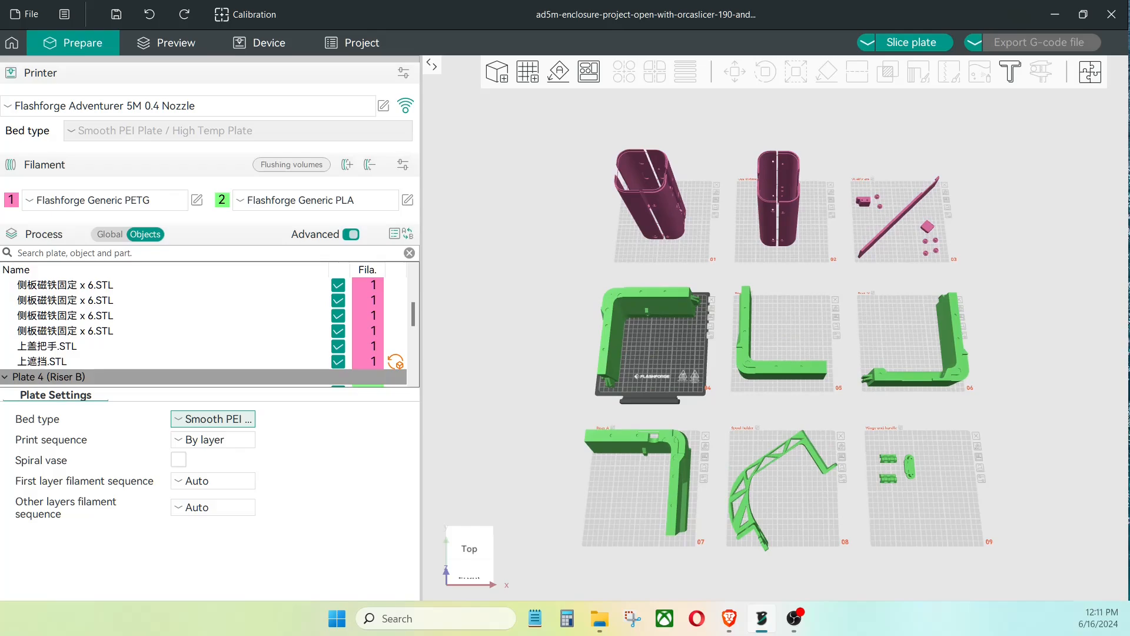
click(108, 235)
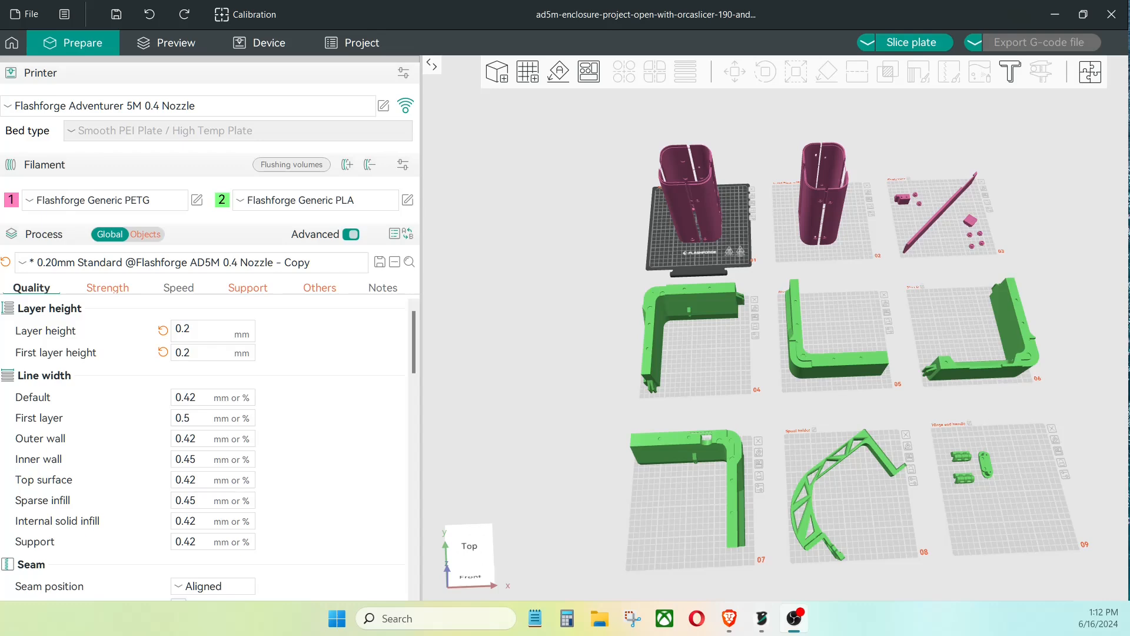
Zoom onto plate 1 and start slicing its guard plate parts.
scroll(up, 3)
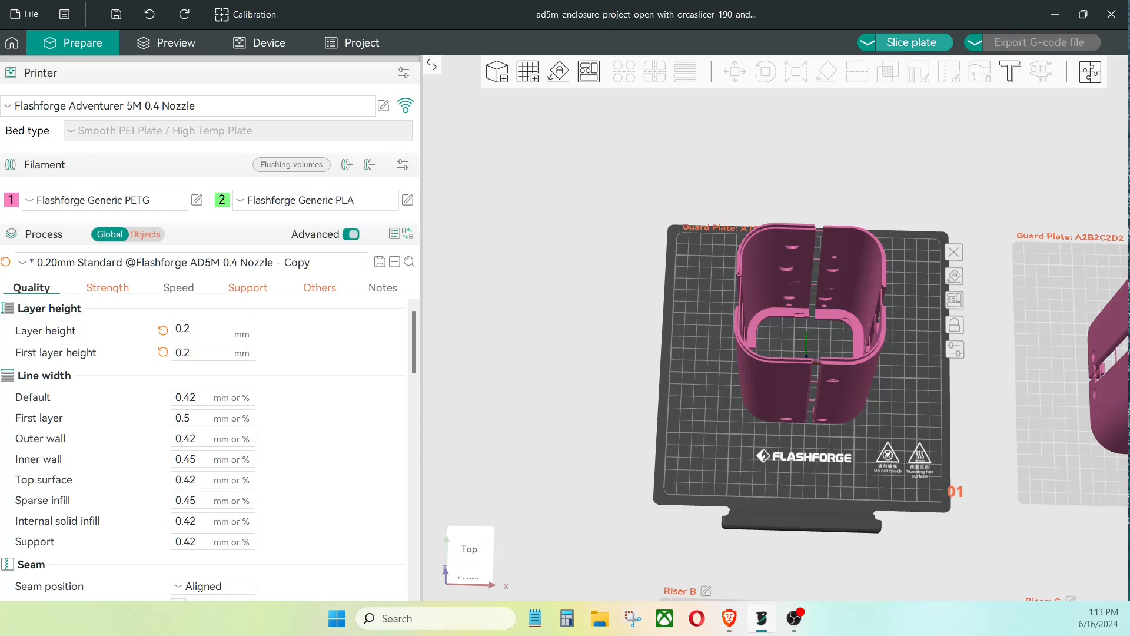
click(903, 42)
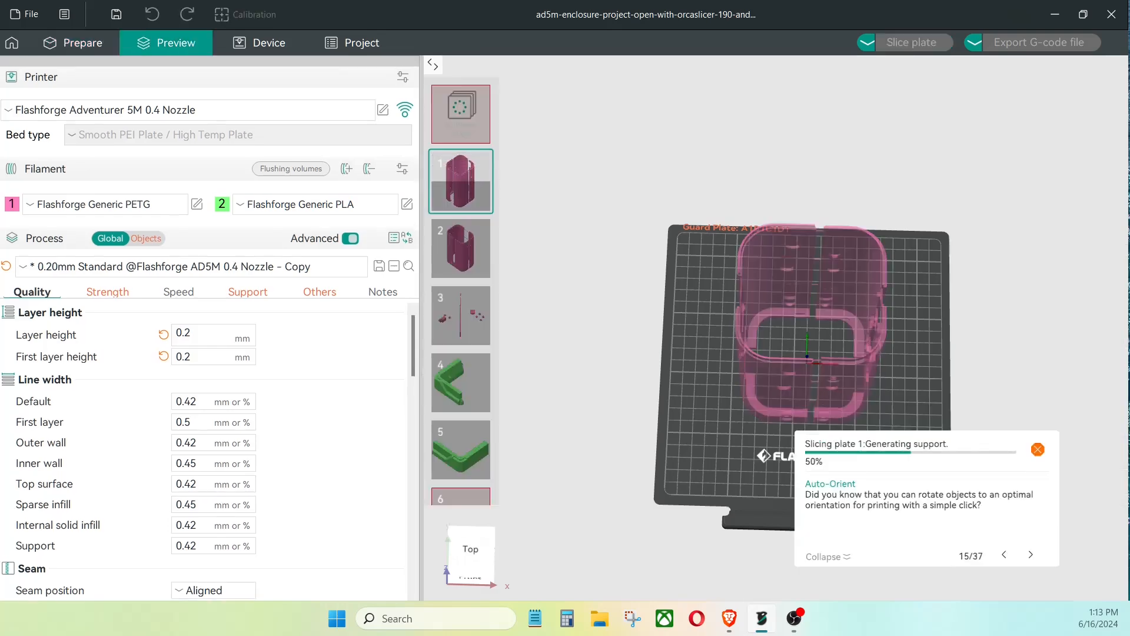